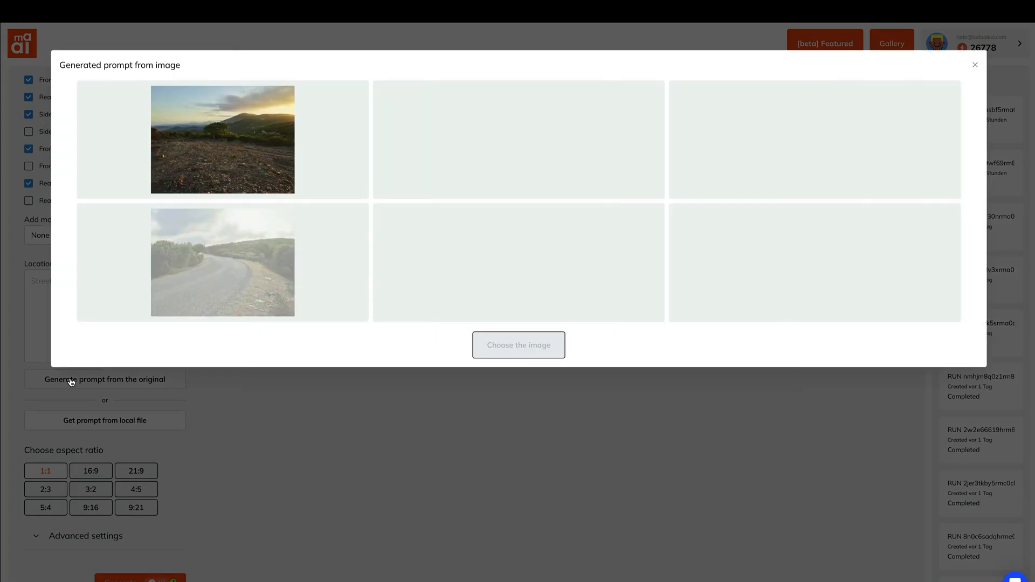
- Choose the sunset mountain landscape as the prompt source for the purple Tiguan renders
{"action": "left_click", "coordinate": [519, 344]}
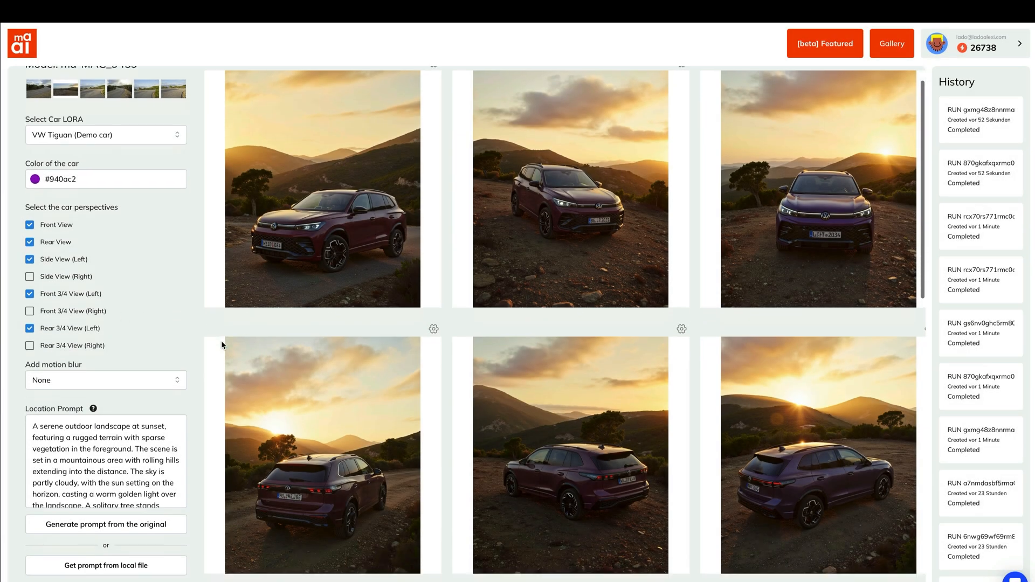
{"action": "scroll", "scroll_direction": "down", "scroll_amount": 3}
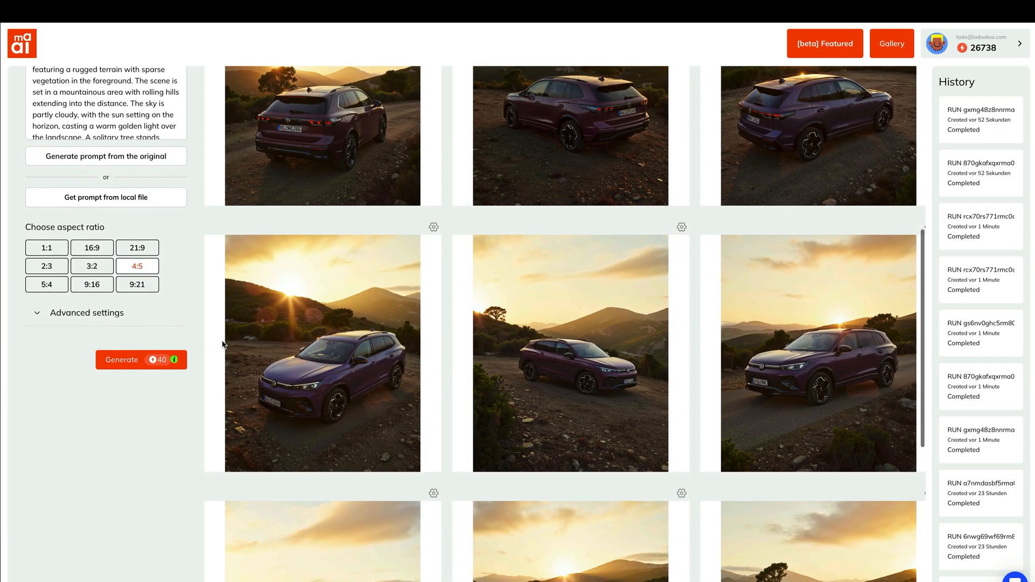
{"action": "scroll", "scroll_direction": "down", "scroll_amount": 3}
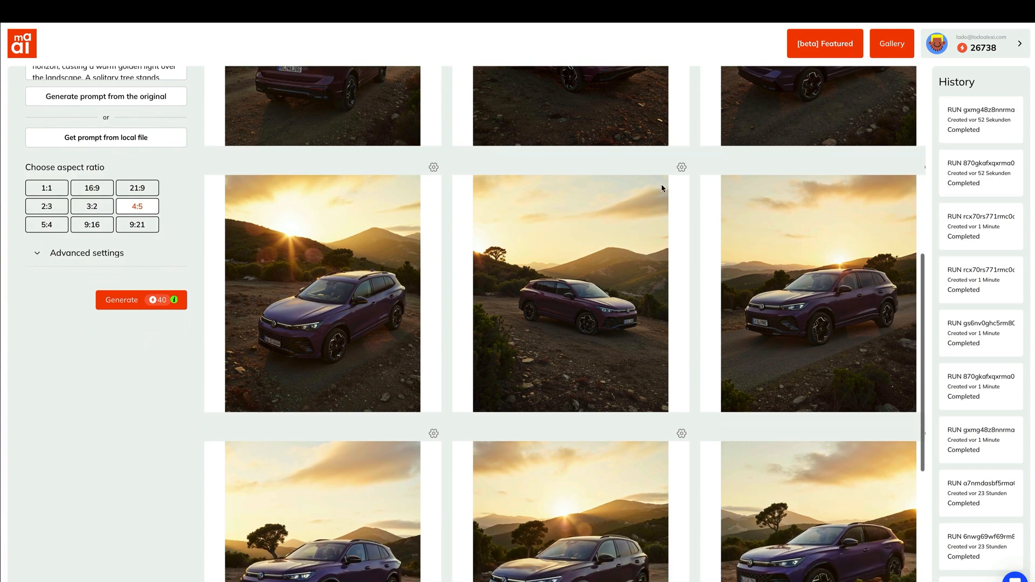
{"action": "left_click", "coordinate": [681, 167]}
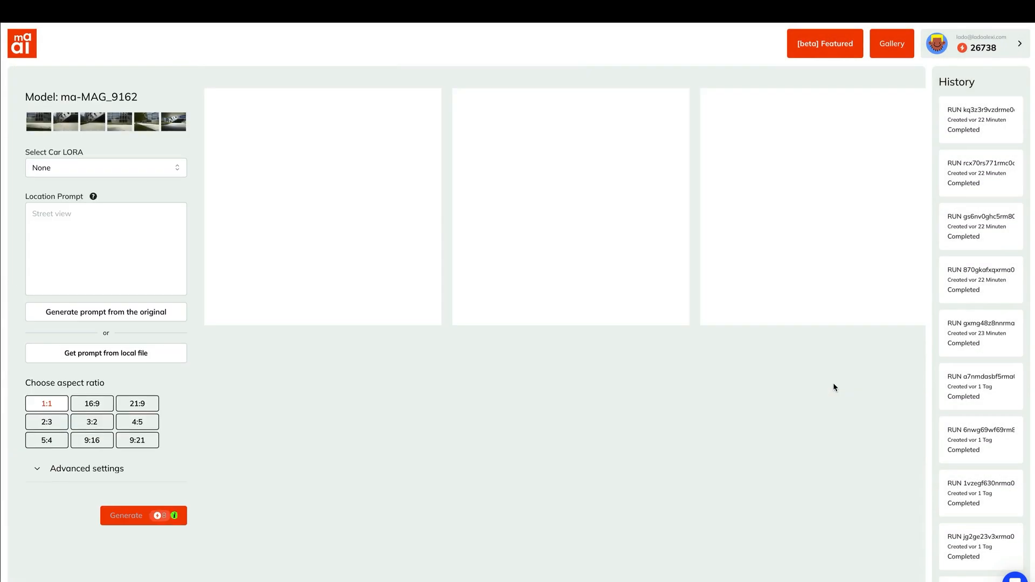
- Derive the prompt from the original futuristic building, set 9:16 portrait, and generate
{"action": "left_click", "coordinate": [104, 311]}
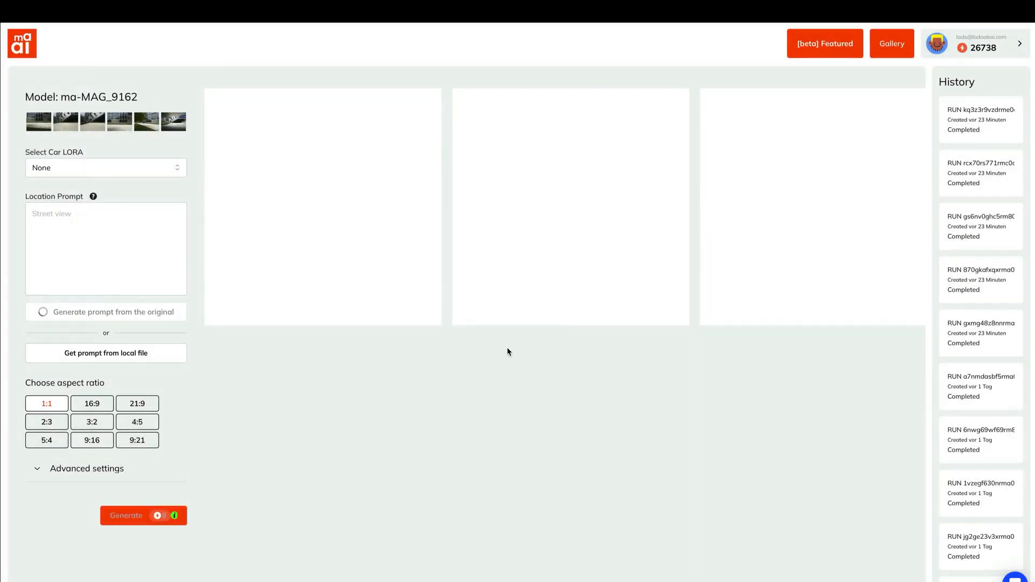
{"action": "left_click", "coordinate": [105, 311]}
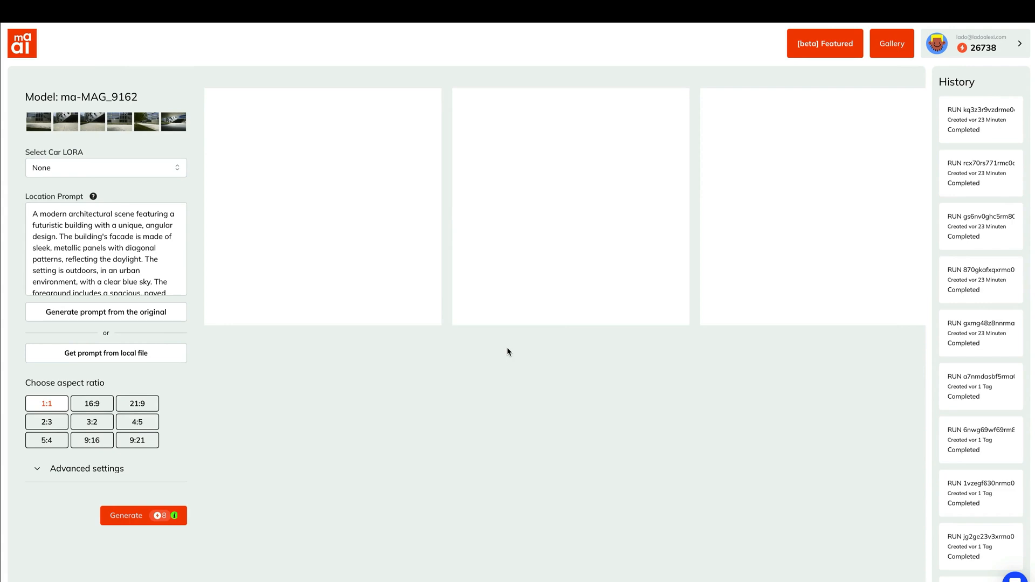
{"action": "left_click", "coordinate": [92, 440]}
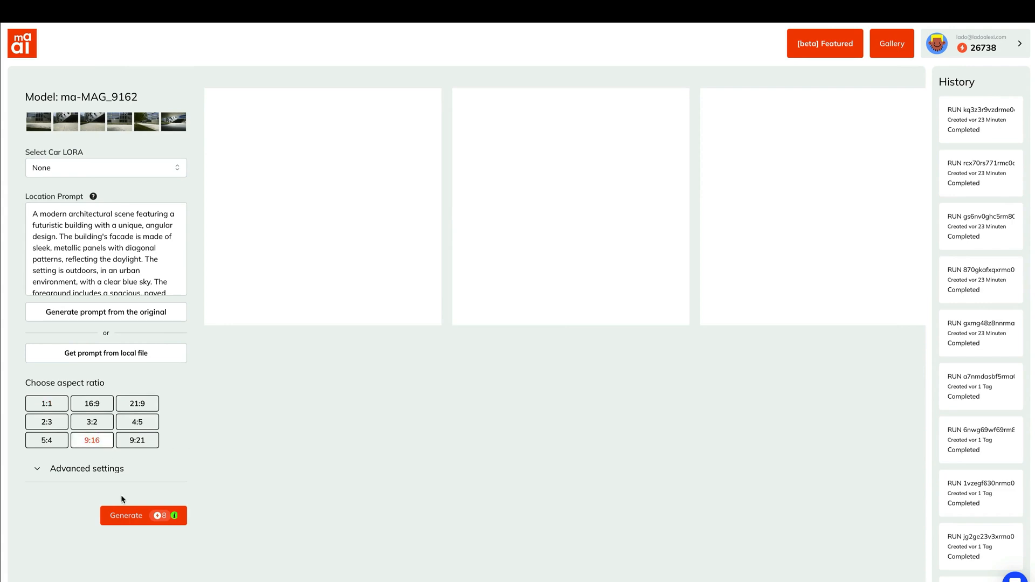
{"action": "left_click", "coordinate": [144, 515]}
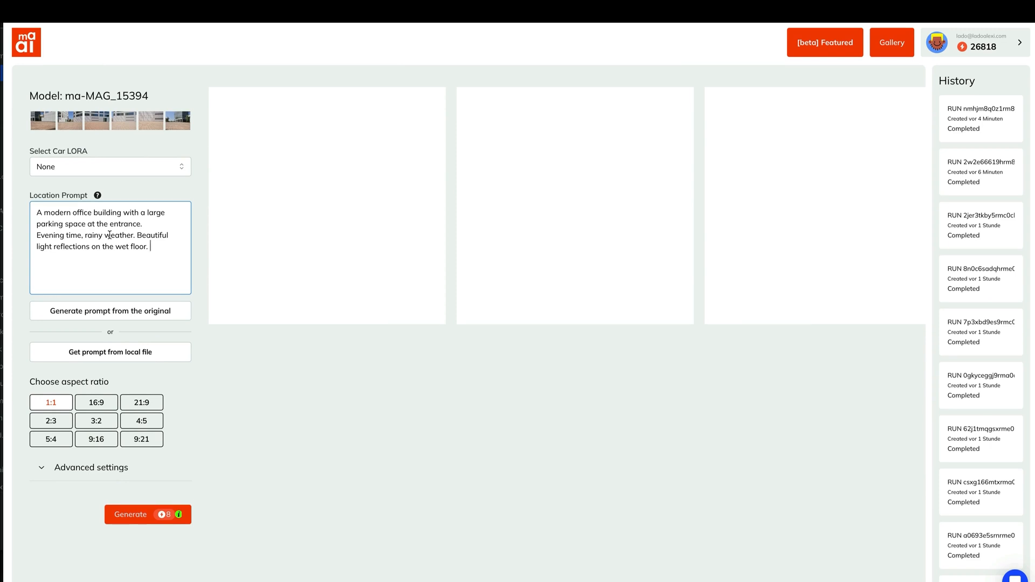
- Describe a rainy-evening office building with parking and wet-floor reflections, in a landscape ratio
{"action": "left_click", "coordinate": [96, 402]}
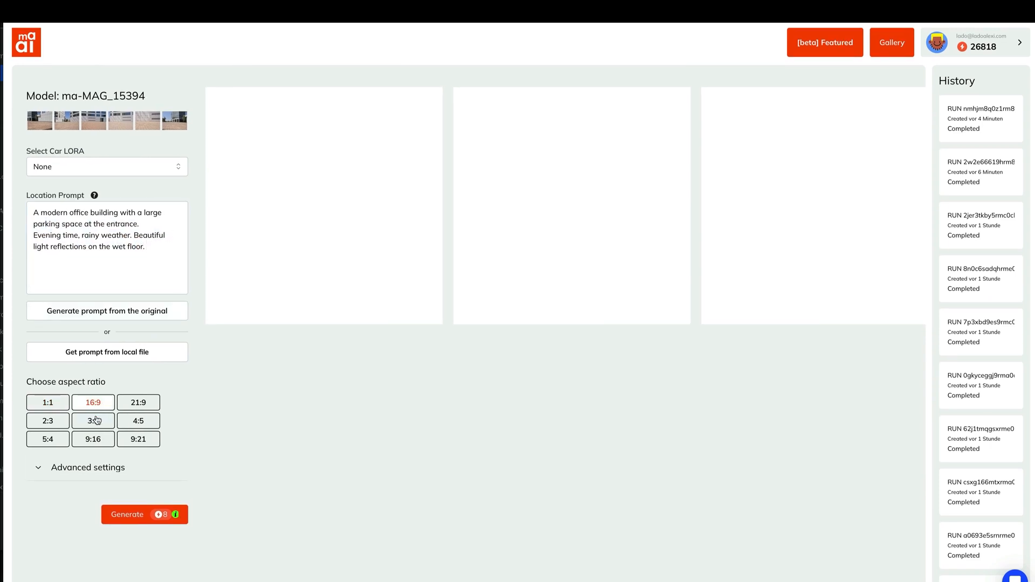
{"action": "left_click", "coordinate": [144, 515]}
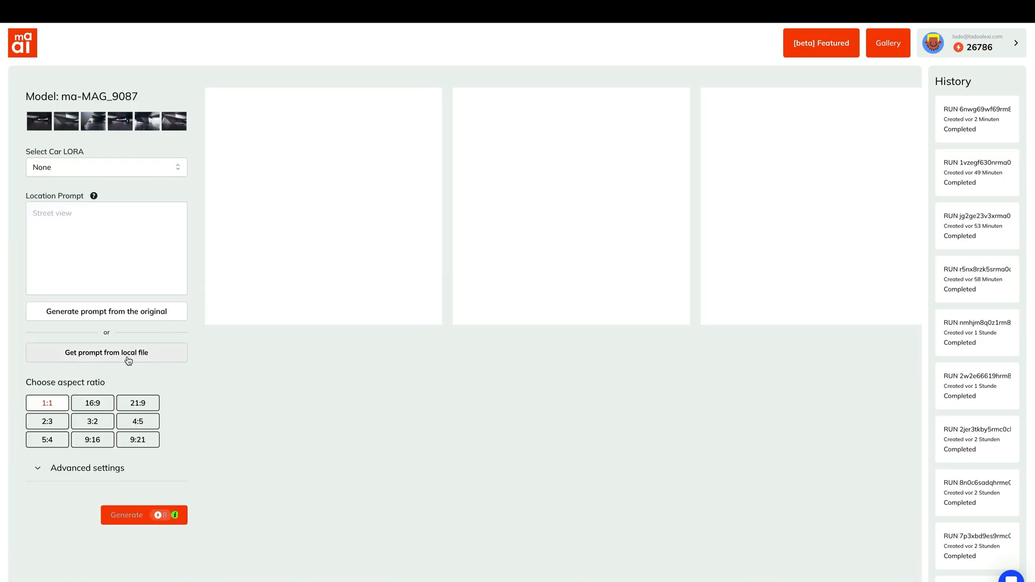
- Derive a colourful urban plaza prompt from an uploaded photo and generate at 3:2
{"action": "left_click", "coordinate": [107, 351]}
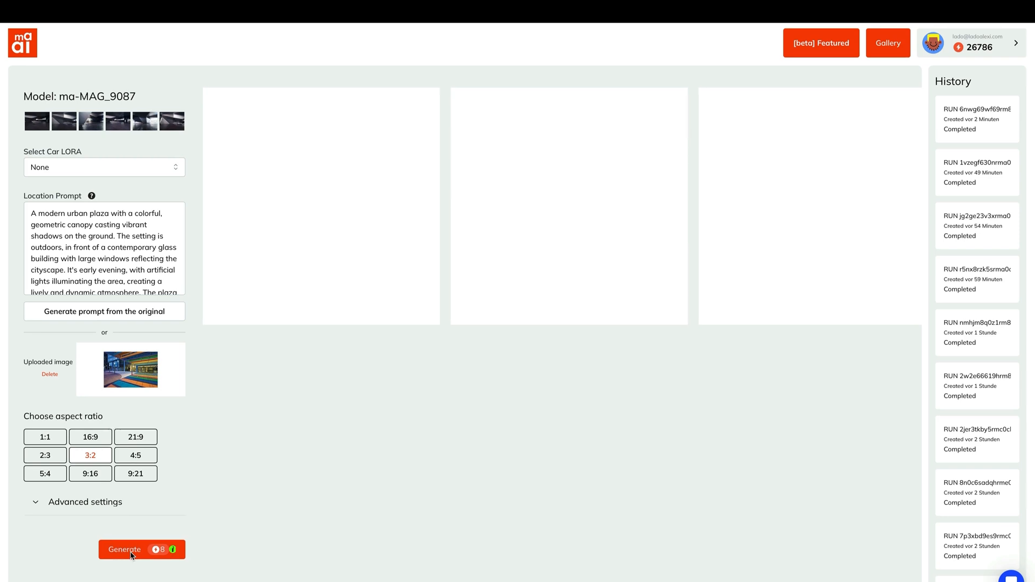
{"action": "left_click", "coordinate": [142, 548]}
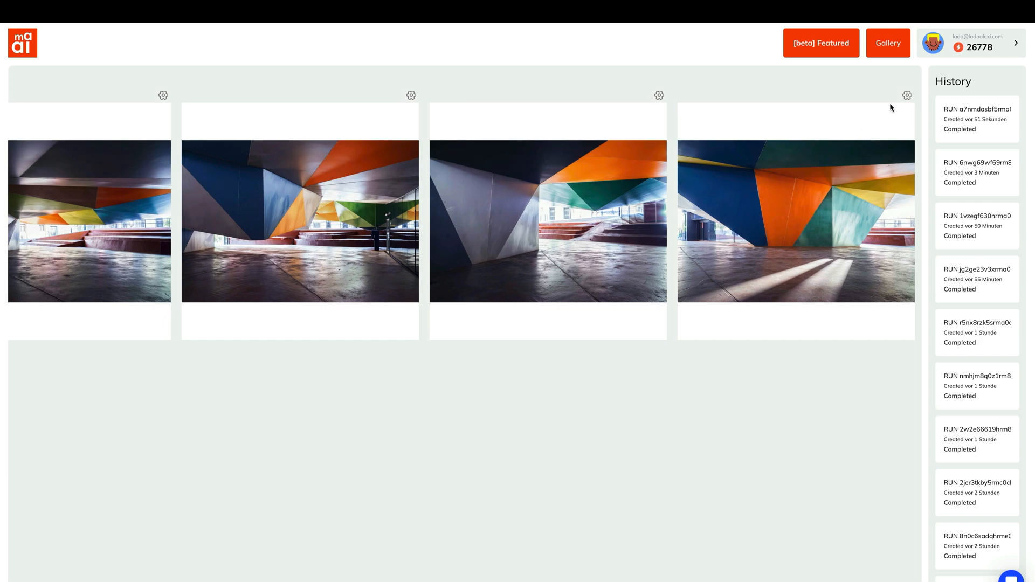
- Show the Actions menu (upscale, enlarge, download, pick) for the fourth plaza image
{"action": "left_click", "coordinate": [907, 95]}
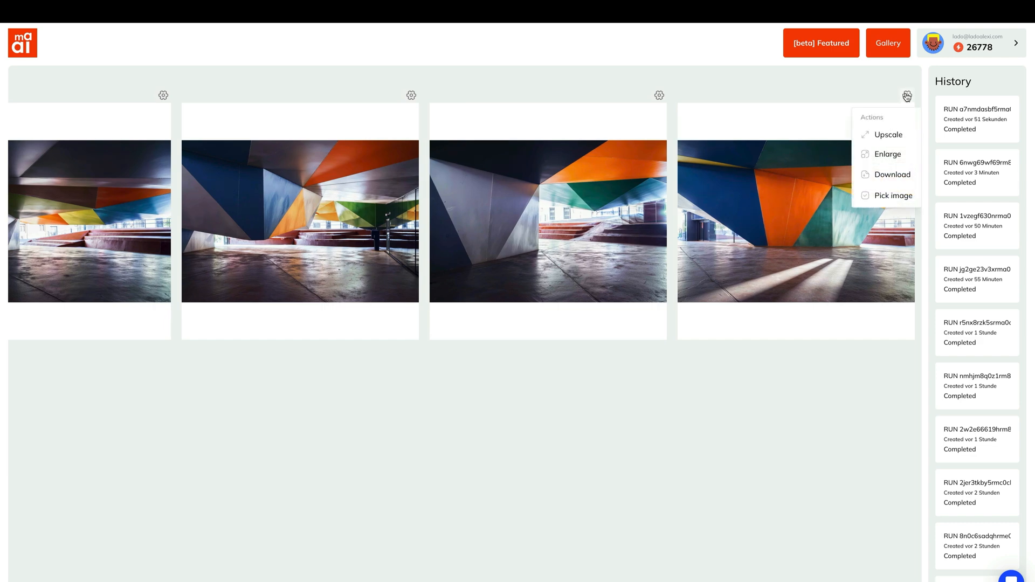